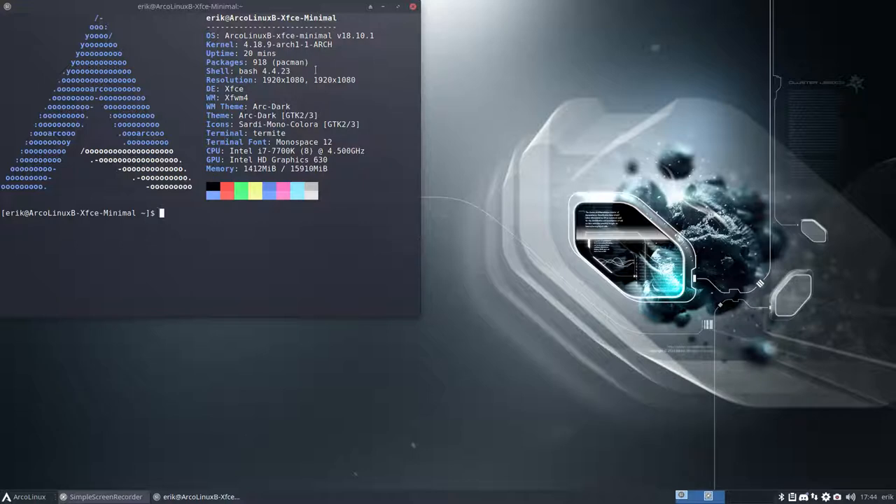
# Move the system-info terminal window to the screen centre and close it.
pyautogui.moveTo(190, 6); pyautogui.dragTo(377, 86)
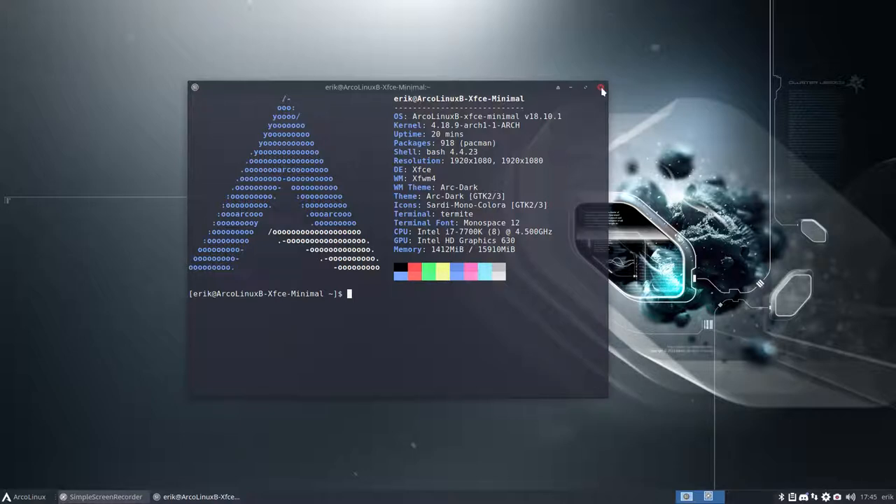
pyautogui.click(601, 87)
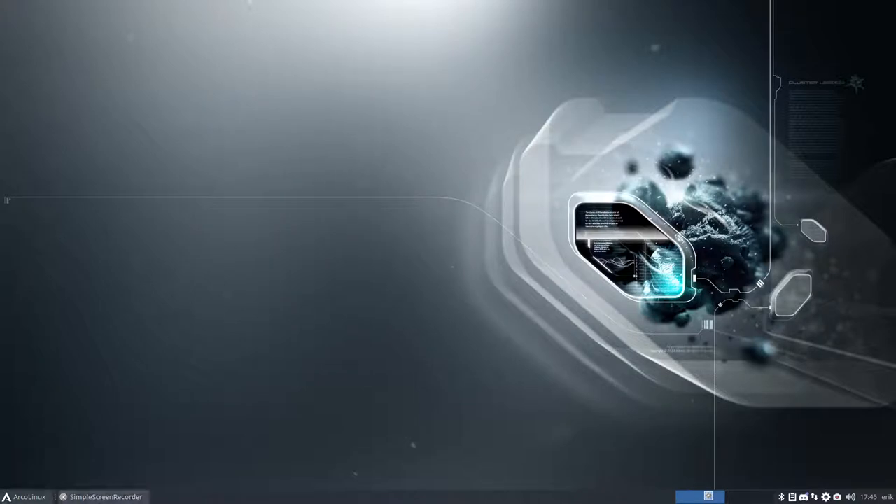
pyautogui.click(28, 496)
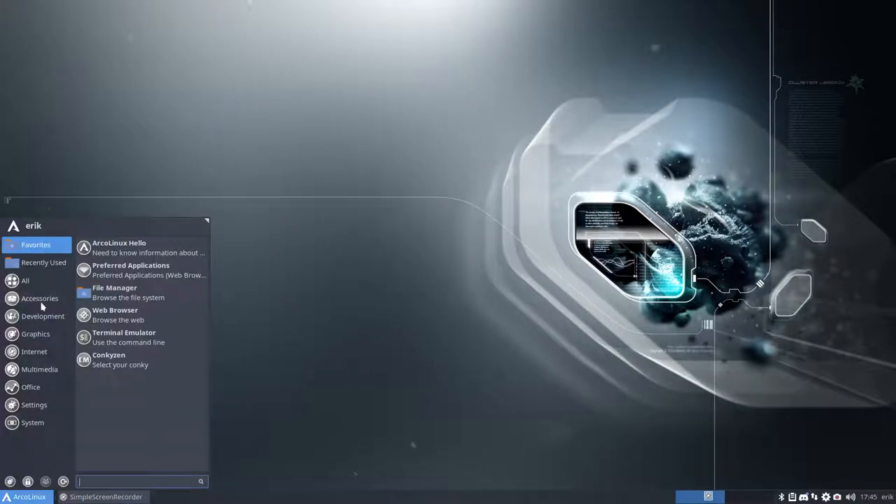
pyautogui.click(40, 298)
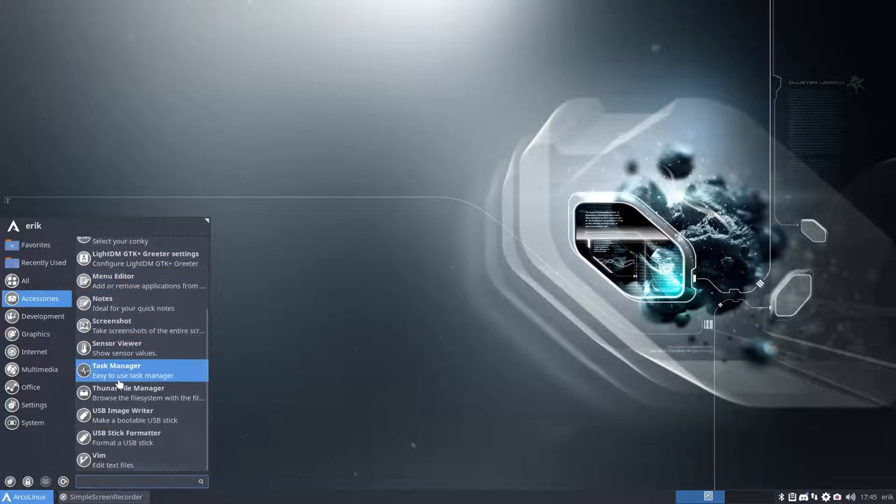
pyautogui.click(35, 333)
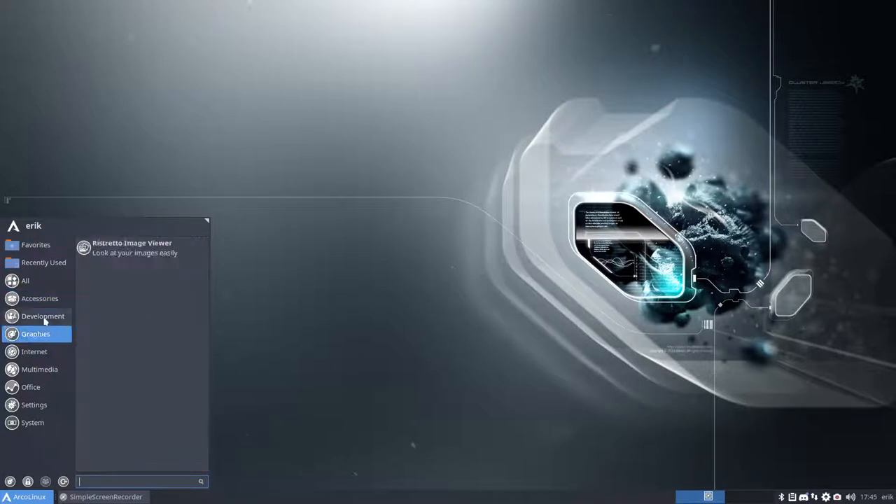
pyautogui.click(42, 316)
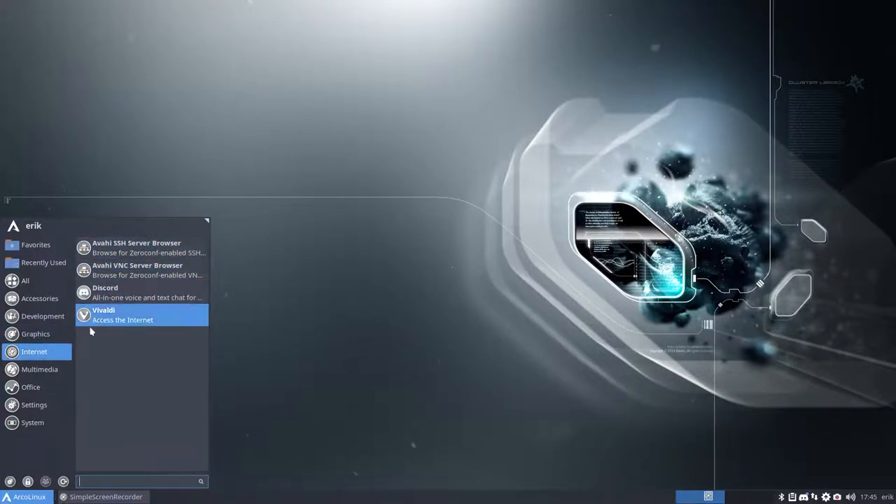
pyautogui.click(40, 369)
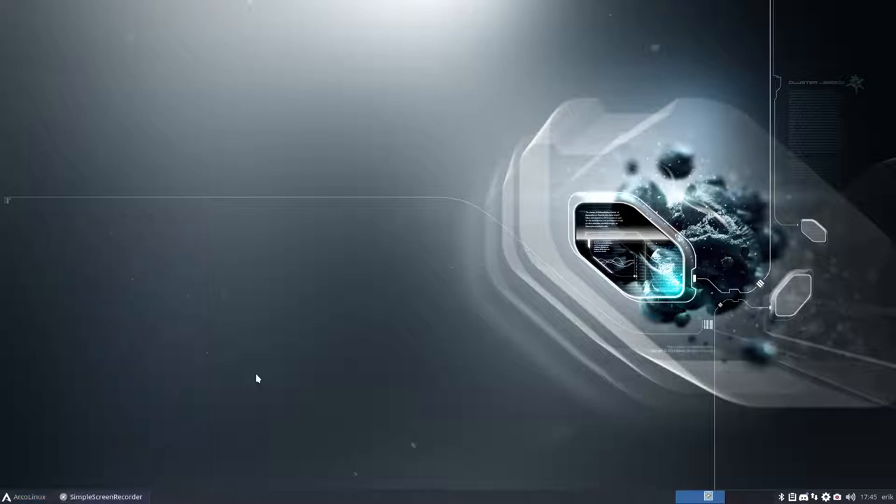
pyautogui.moveTo(217, 372)
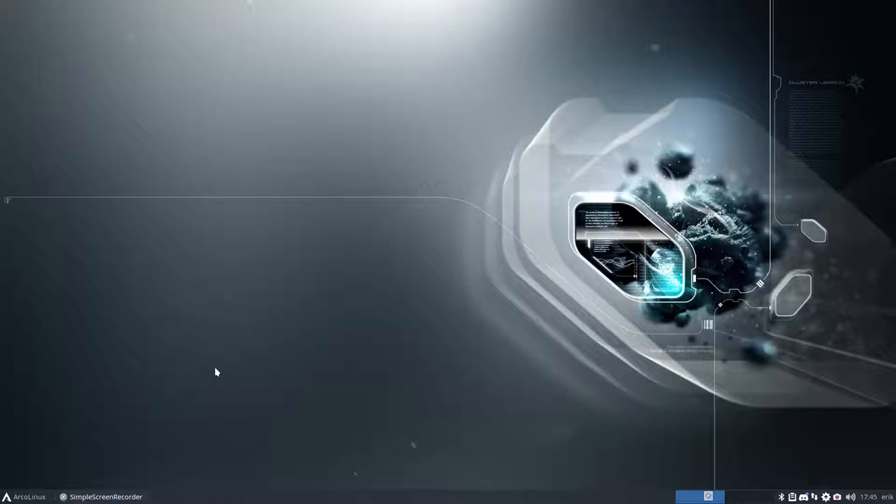
pyautogui.moveTo(169, 377)
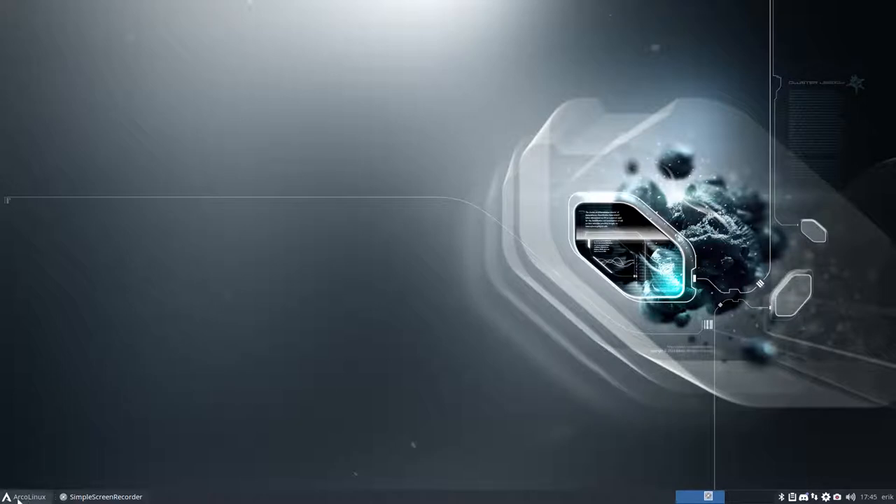
# Launch MenuLibre through Edit Applications on the ArcoLinux panel button's menu.
pyautogui.rightClick(7, 497)
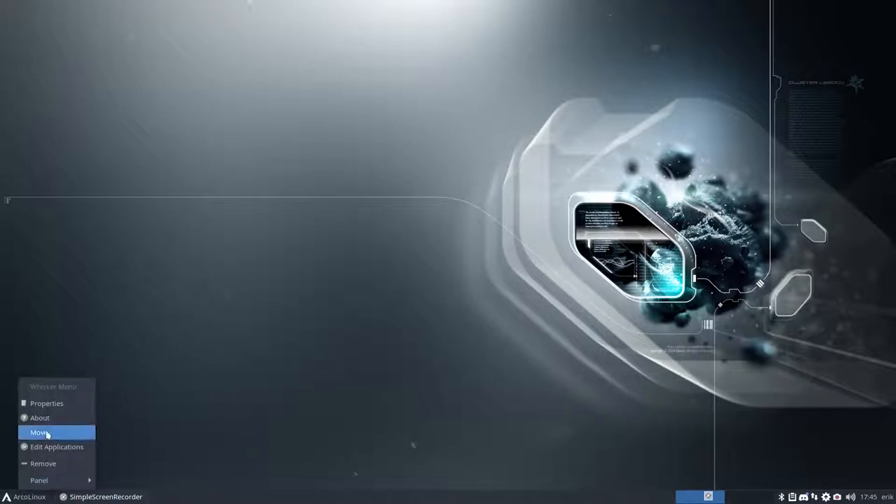
pyautogui.moveTo(57, 447)
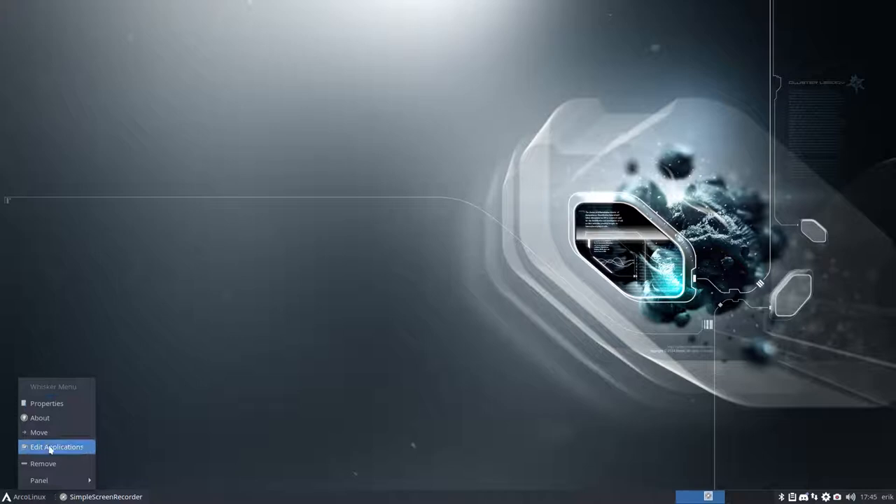
pyautogui.click(57, 447)
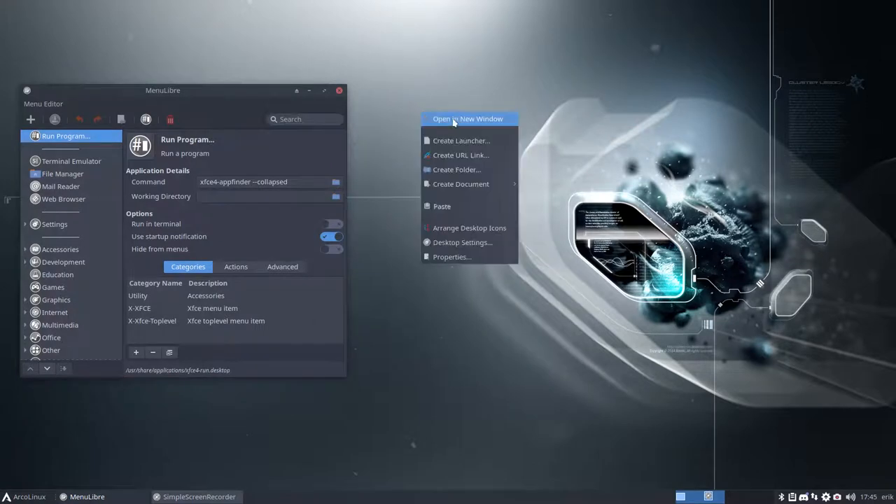
# Open the home folder in Thunar and browse into ~/.local/share/applications.
pyautogui.click(468, 118)
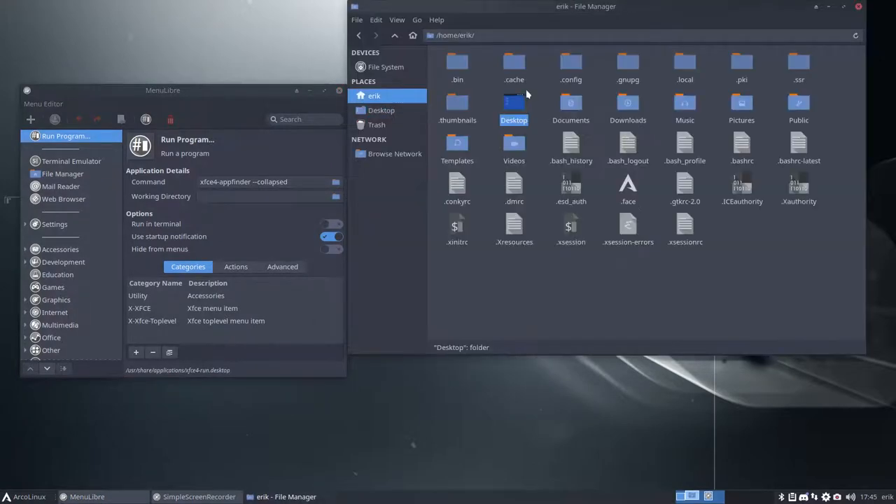
pyautogui.doubleClick(684, 63)
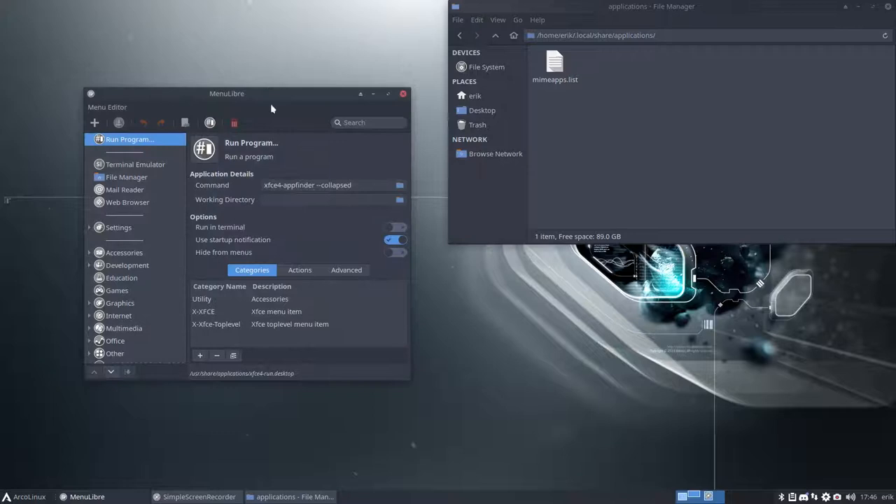
pyautogui.moveTo(91, 277)
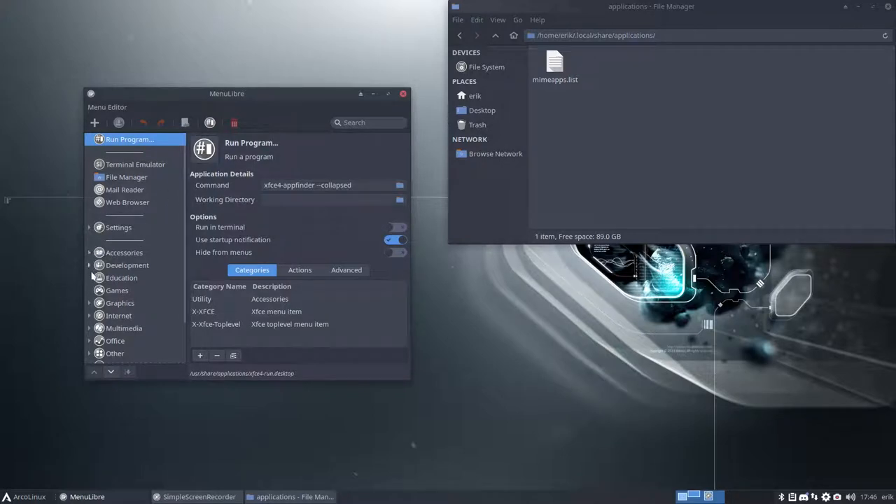
# Hide the Development category's yad Icon Browser and save, then select yad-icon-browser.desktop in Thunar.
pyautogui.click(127, 265)
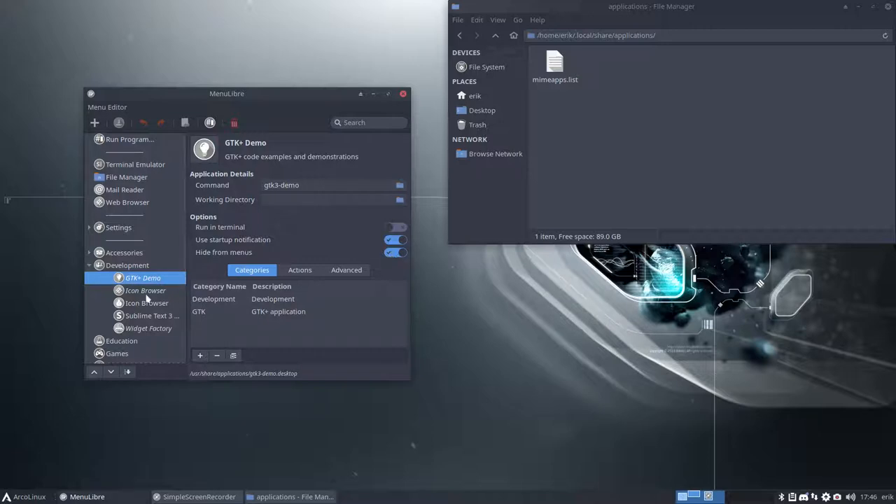
pyautogui.click(145, 290)
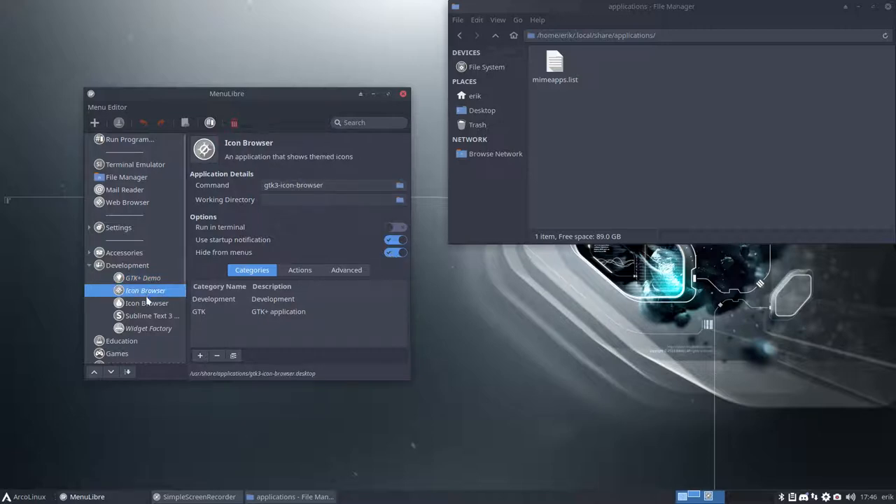
pyautogui.click(147, 304)
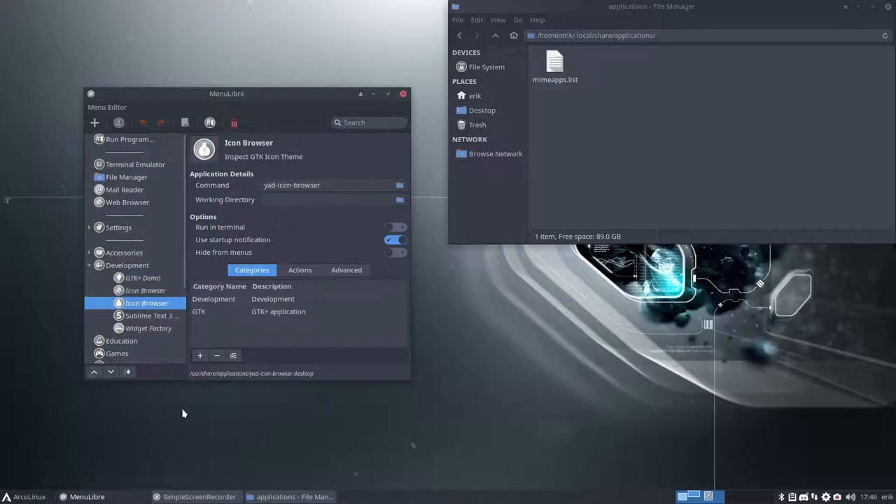
pyautogui.click(22, 497)
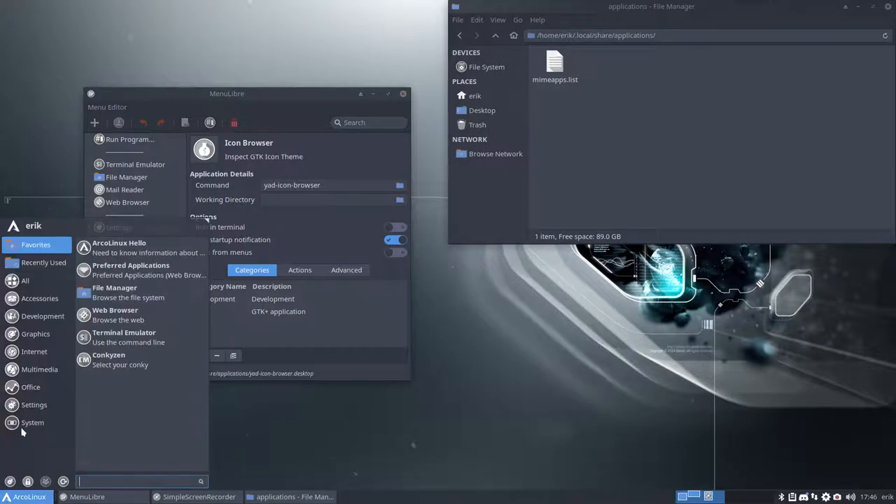
pyautogui.click(43, 316)
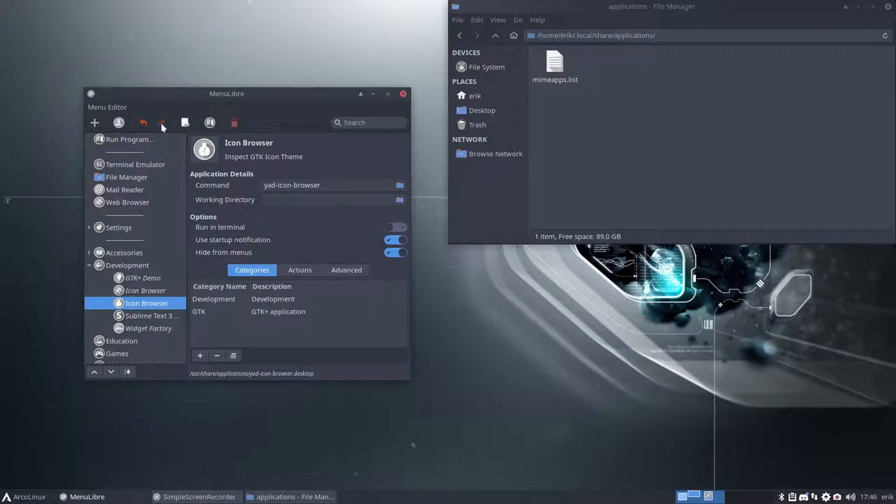
pyautogui.click(161, 122)
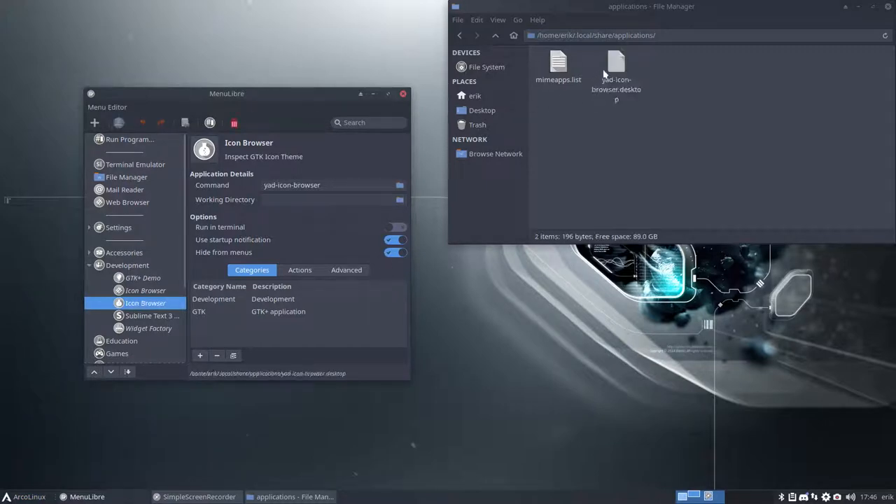
pyautogui.click(615, 67)
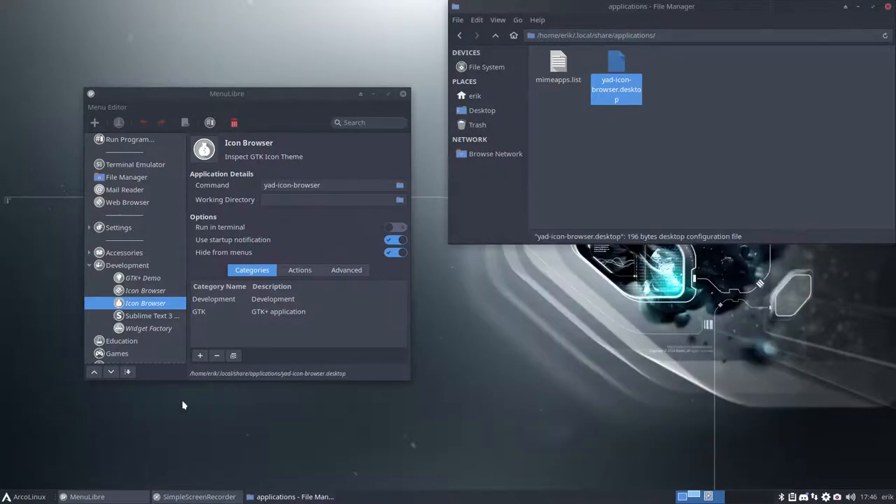
pyautogui.click(29, 496)
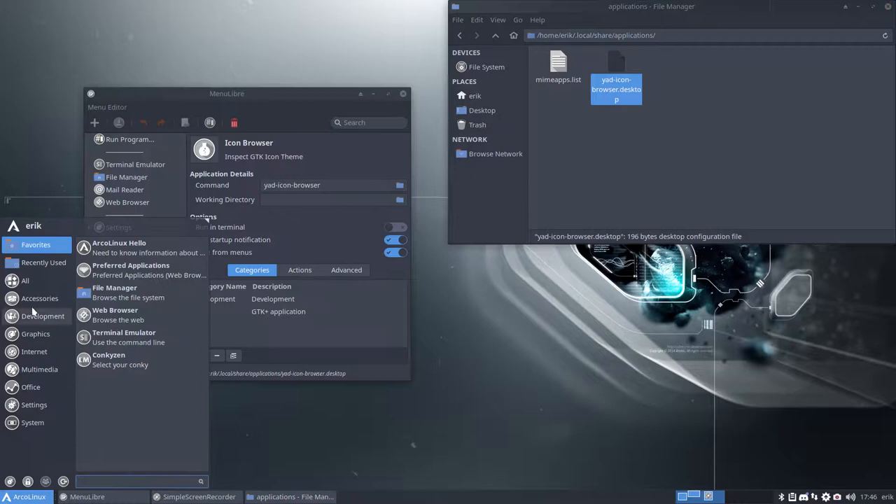
pyautogui.click(42, 315)
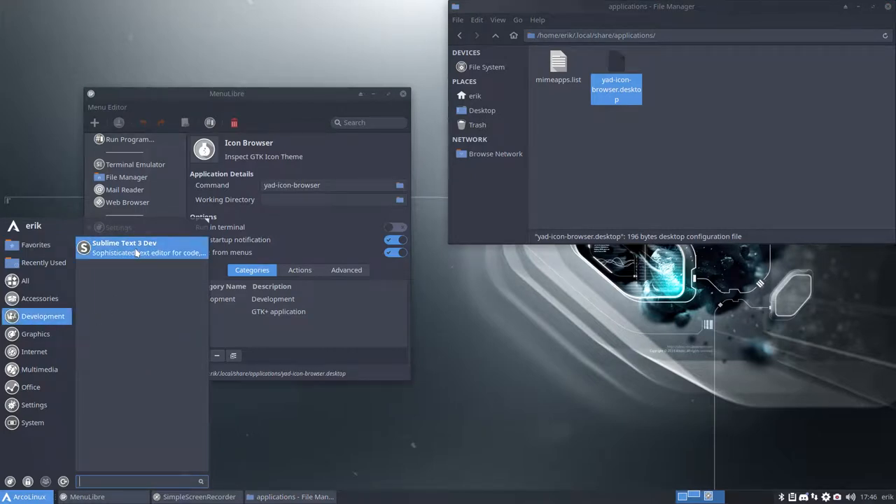
pyautogui.click(35, 352)
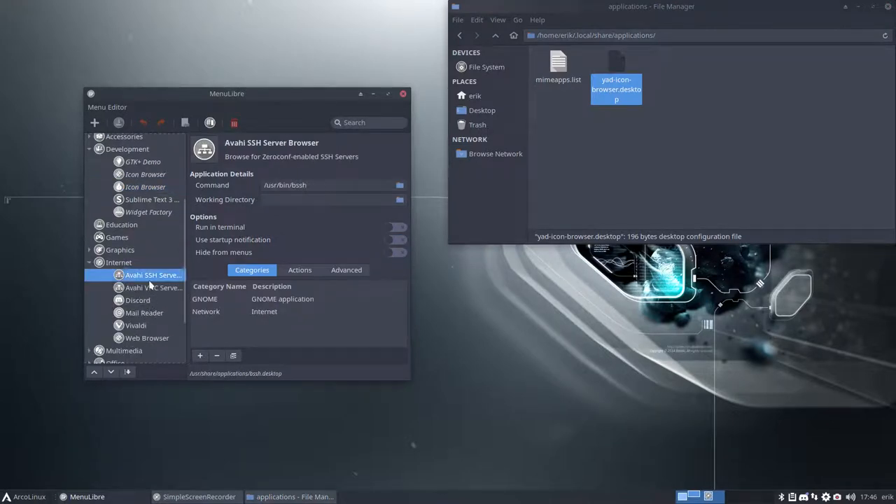
# Hide Avahi SSH and Avahi VNC Server Browser, then check Whisker Menu's Internet category.
pyautogui.click(396, 252)
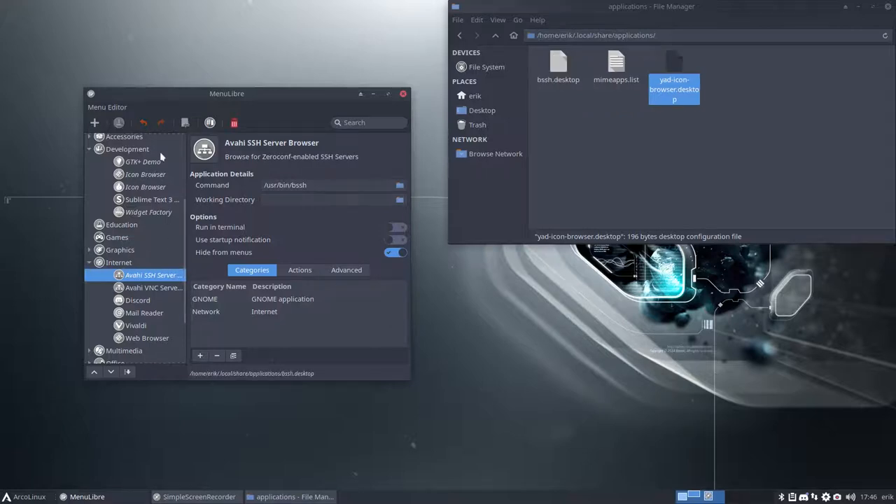
pyautogui.click(153, 287)
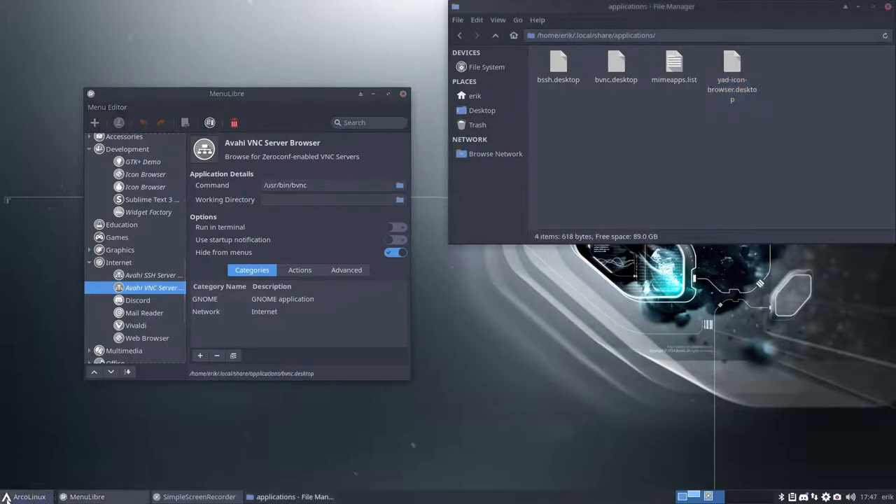
pyautogui.click(28, 496)
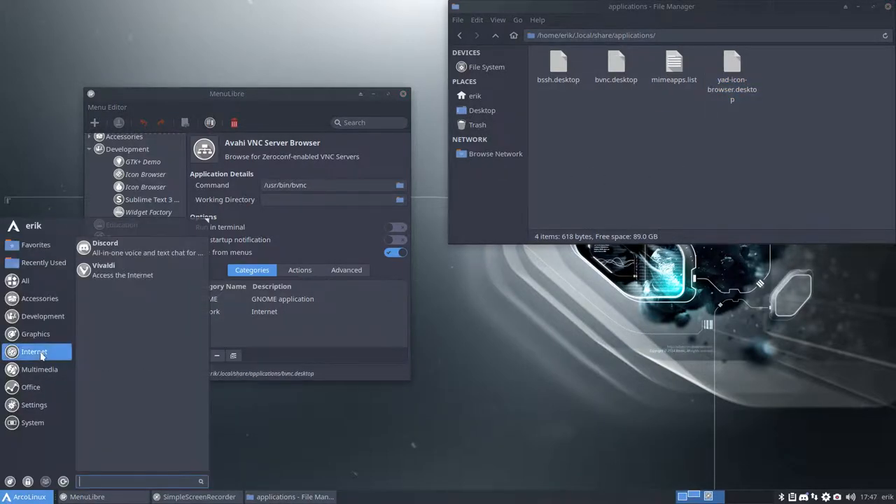
pyautogui.click(39, 369)
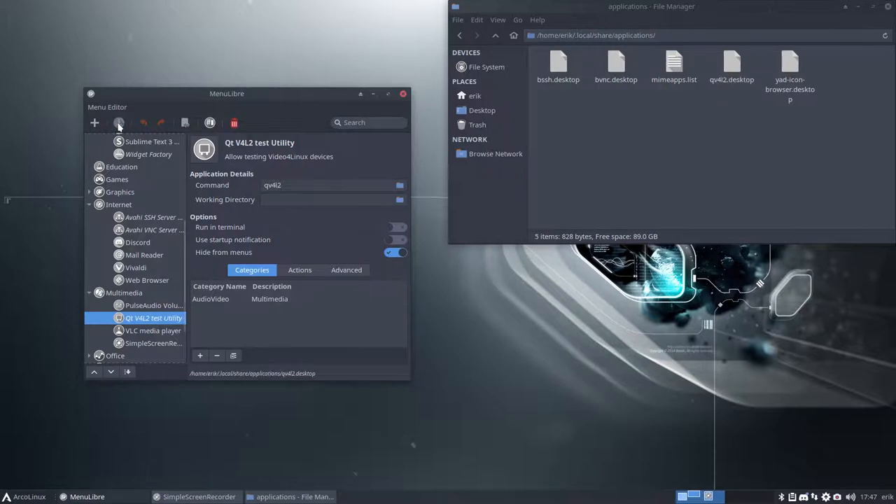
# Open Whisker Menu to confirm Qt V4L2 is gone from Multimedia.
pyautogui.click(27, 497)
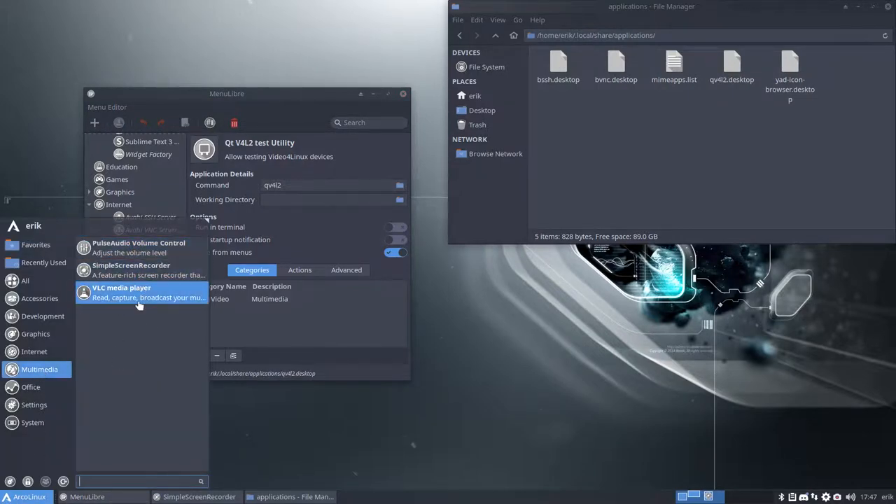
pyautogui.click(131, 270)
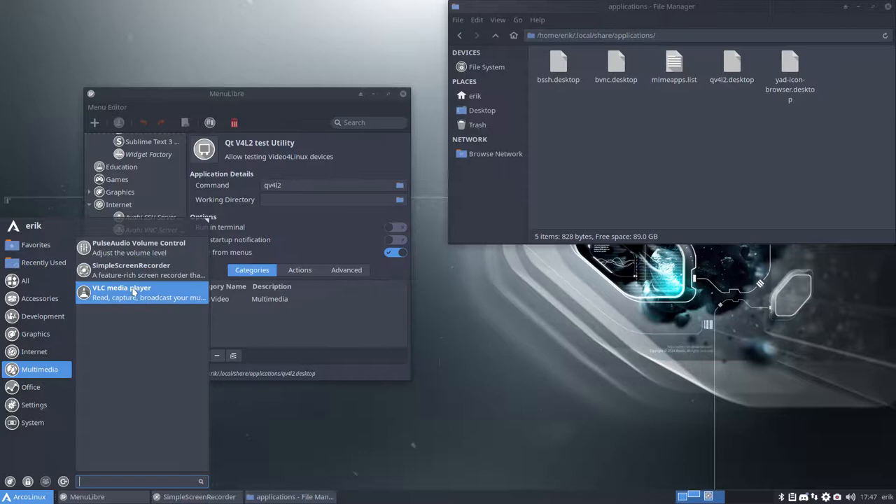
pyautogui.click(31, 387)
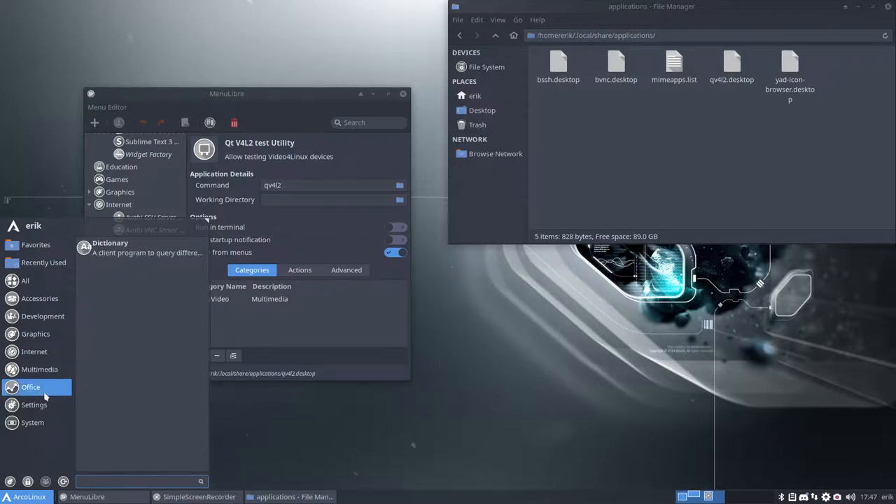
pyautogui.click(34, 405)
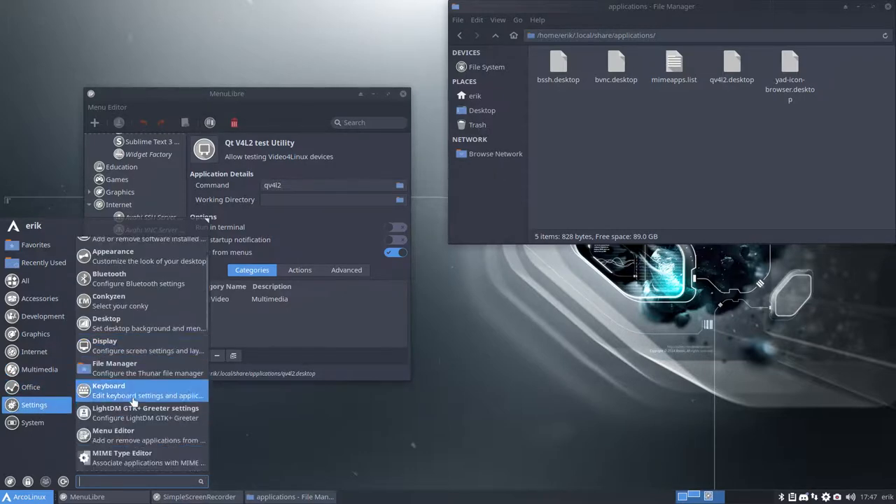
pyautogui.scroll(-3)
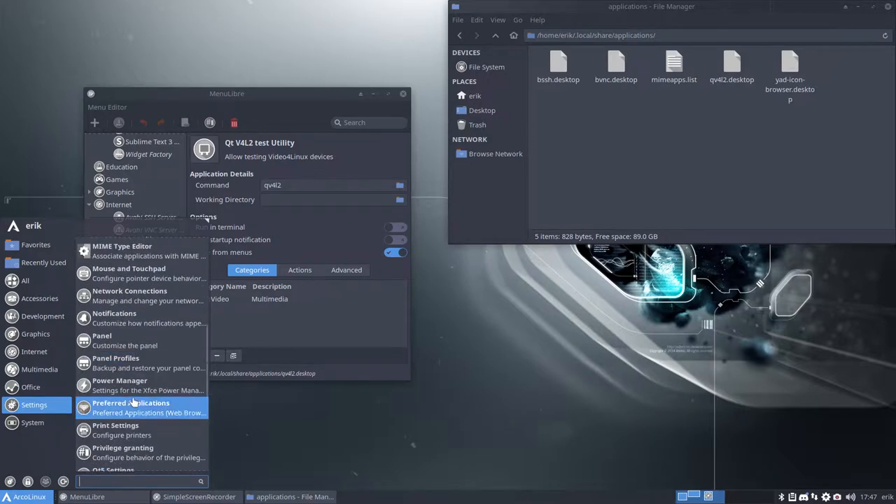
pyautogui.scroll(-3)
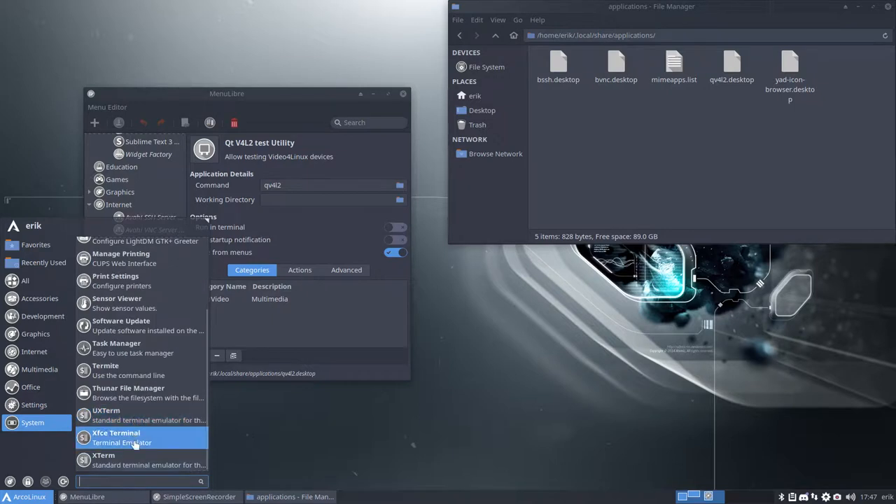
pyautogui.scroll(3)
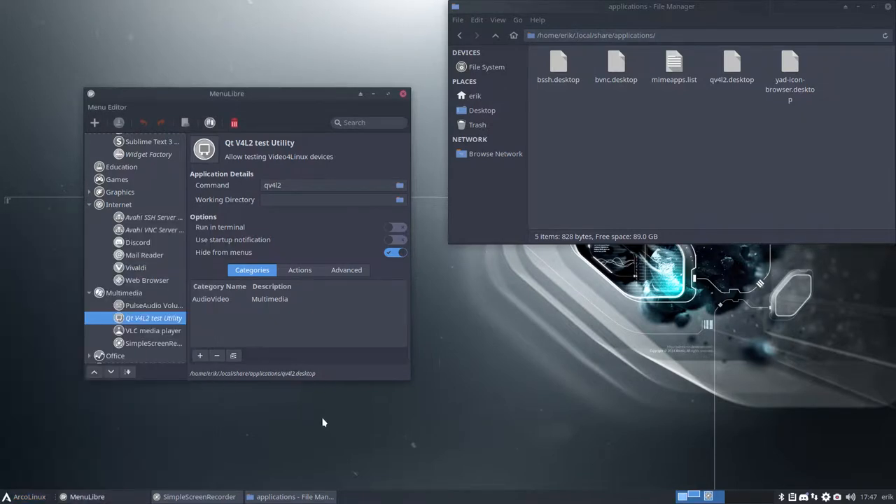
pyautogui.moveTo(531, 98)
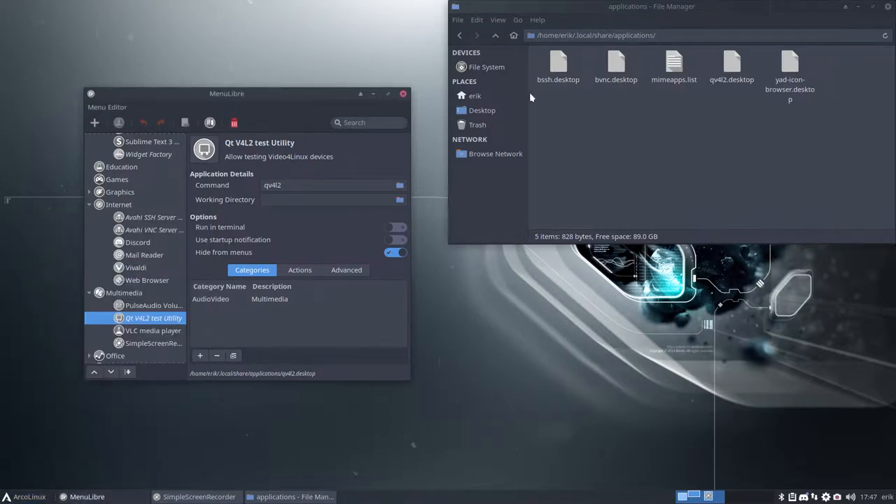
pyautogui.press('ctrl+a')
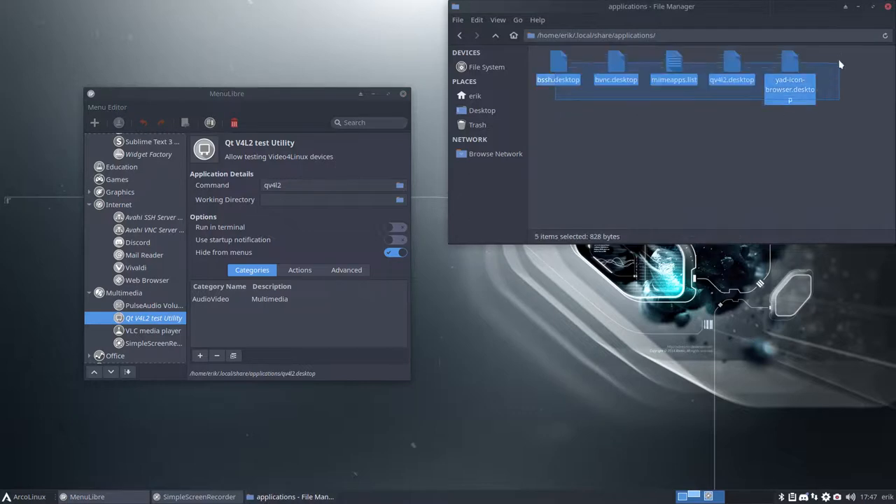
pyautogui.click(700, 176)
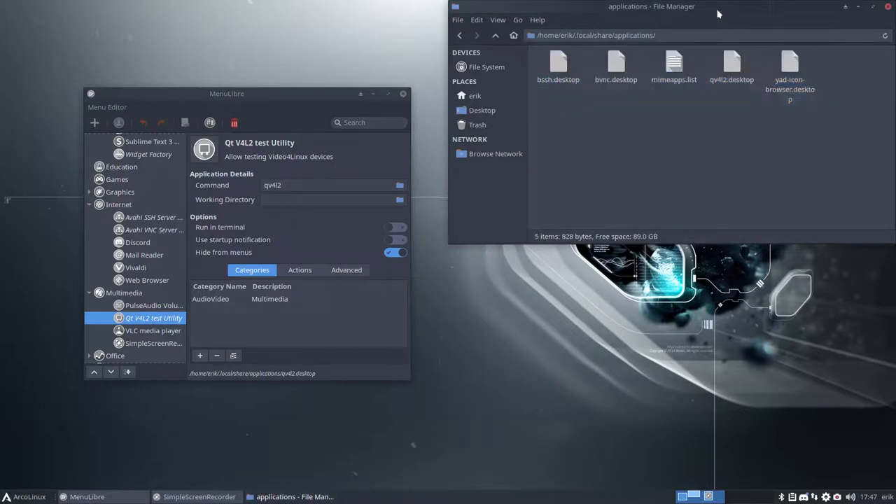
pyautogui.moveTo(564, 99)
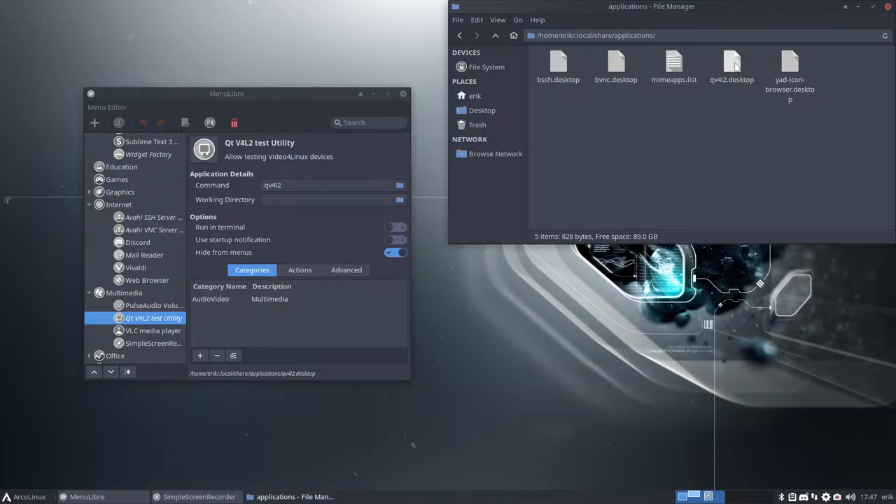
# Open qv4l2.desktop in Sublime Text 3 Dev, cut NoDisplay=true and retype it.
pyautogui.rightClick(732, 67)
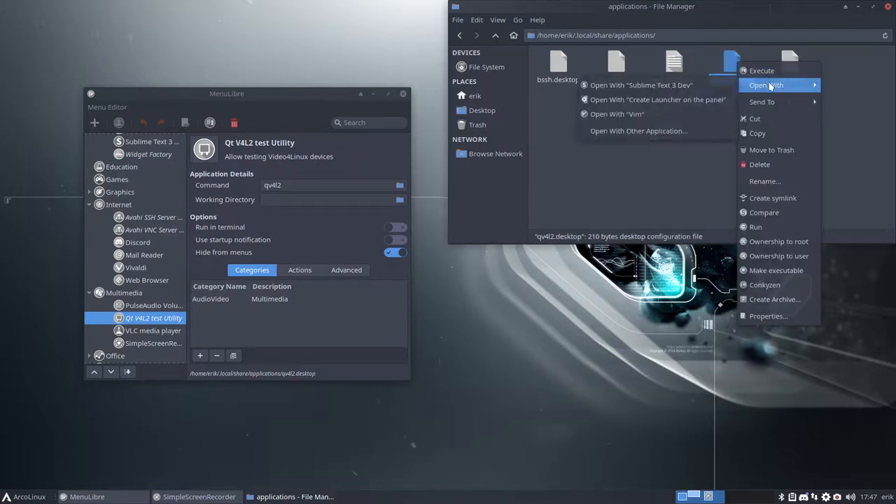
pyautogui.click(641, 85)
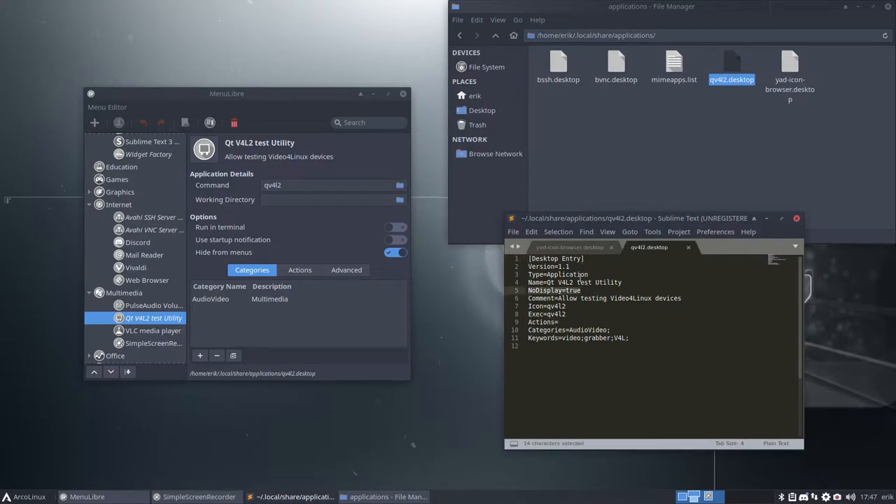
pyautogui.press('ctrl+x')
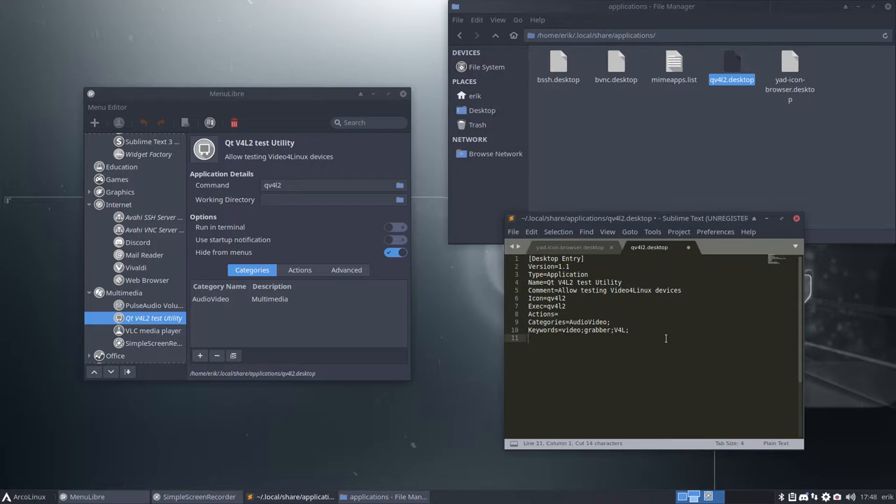
pyautogui.write('NoDisplay=true')
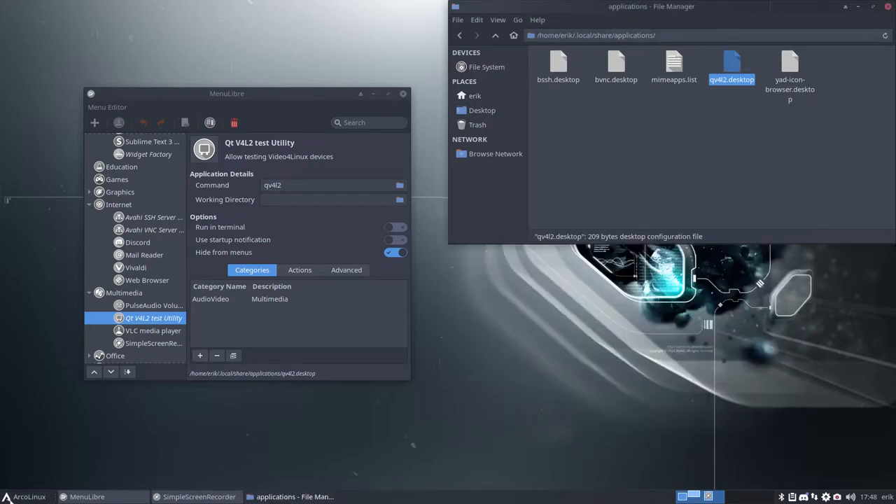
pyautogui.click(26, 497)
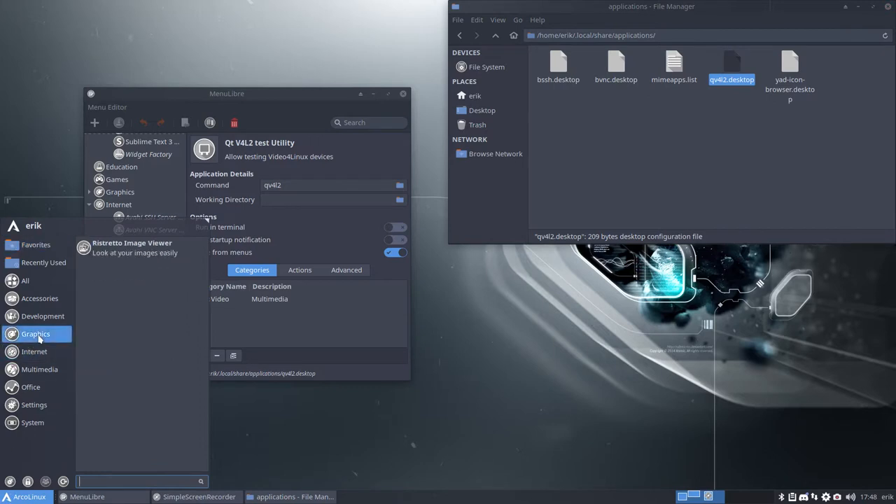